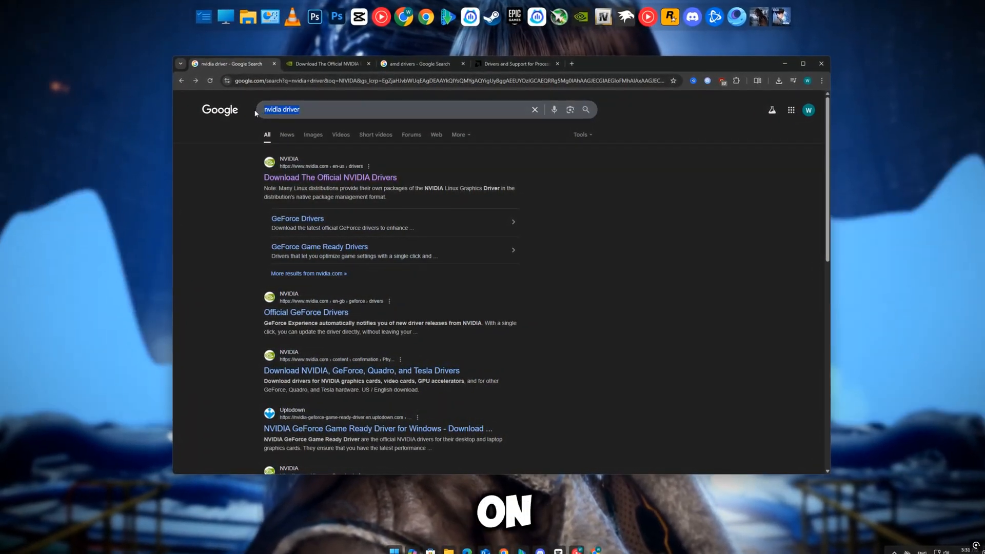
Step: Switch between the AMD search tab and the NVIDIA driver download page, and scroll NVIDIA's page
left_click(420, 59)
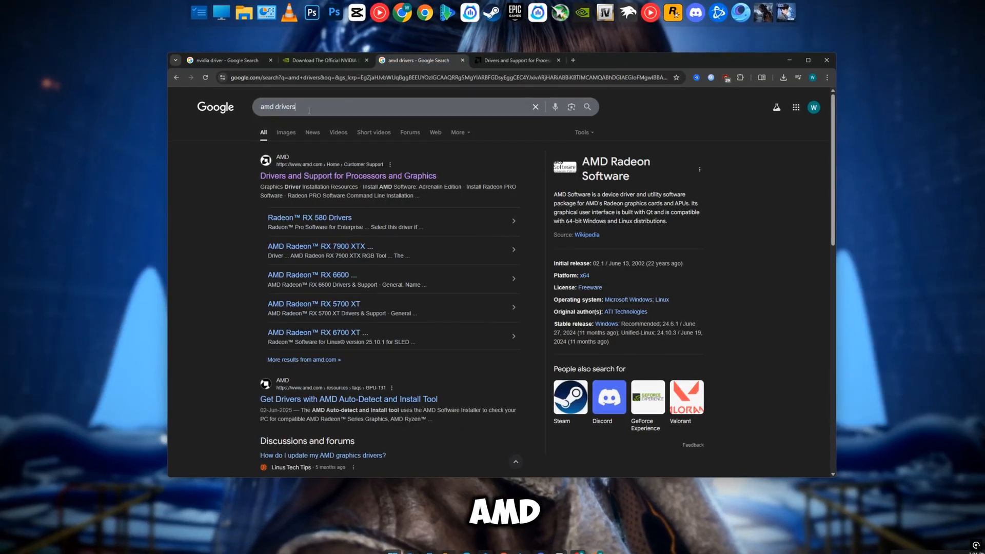
left_click(322, 57)
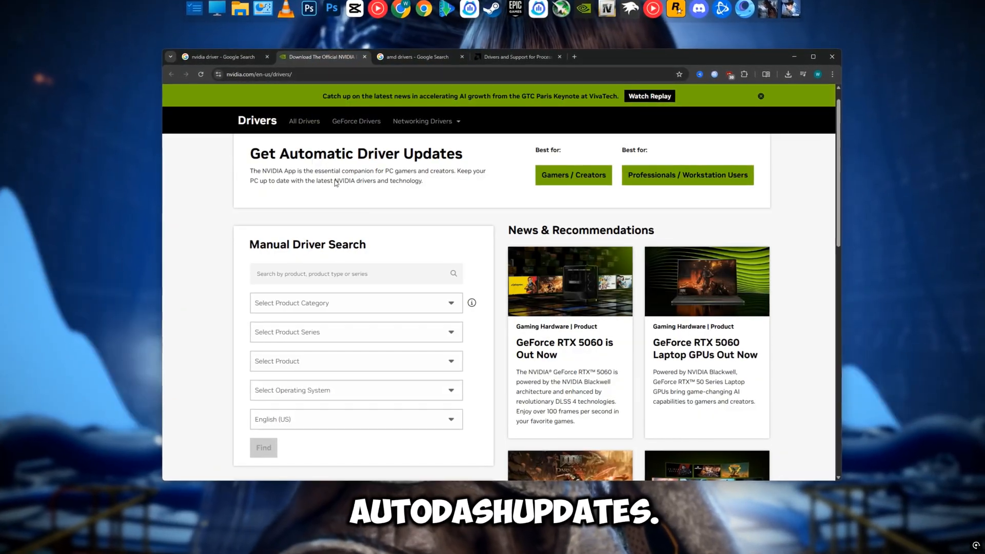
scroll("down", 3)
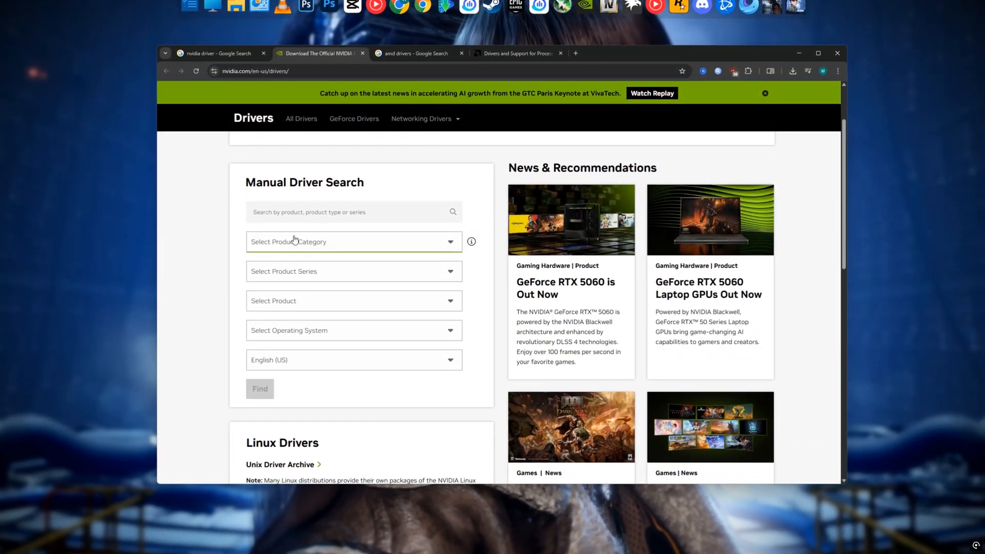
scroll("down", 3)
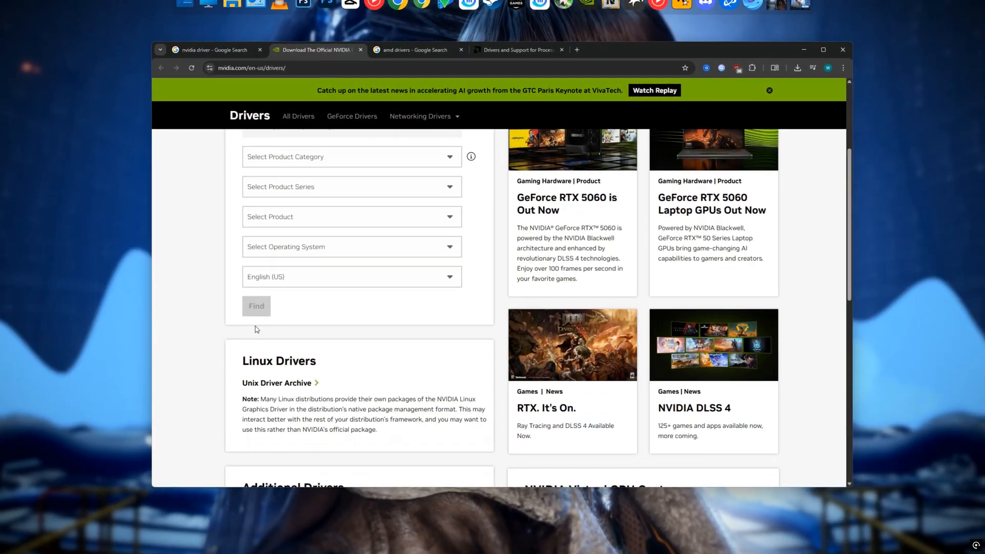
scroll("up", 3)
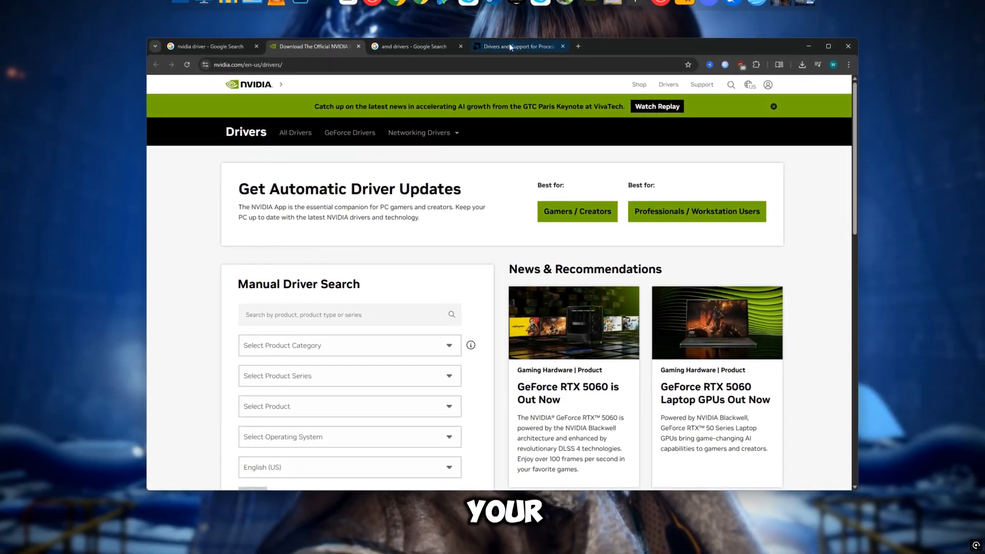
Step: Open AMD's drivers and support page and choose Graphics under Browse Products
left_click(515, 43)
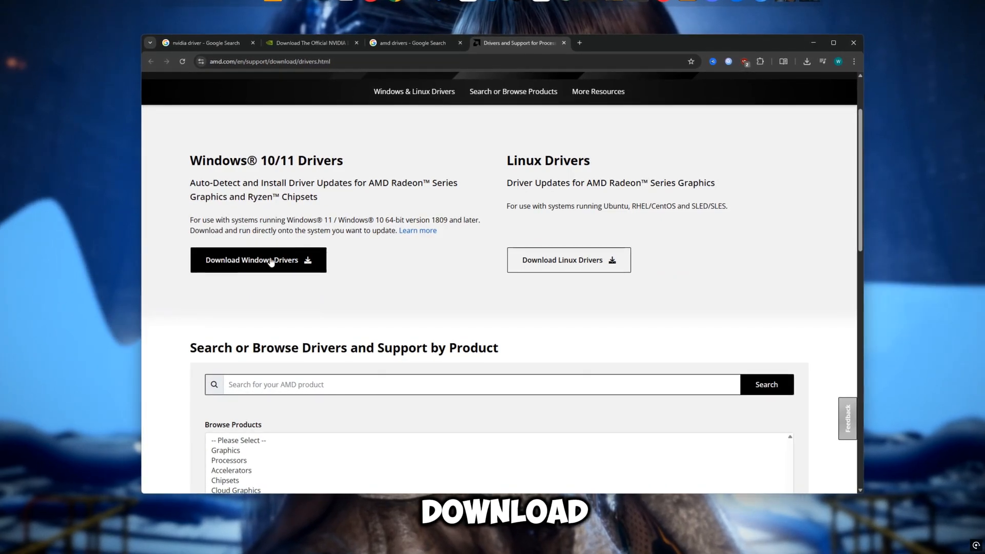
scroll("down", 3)
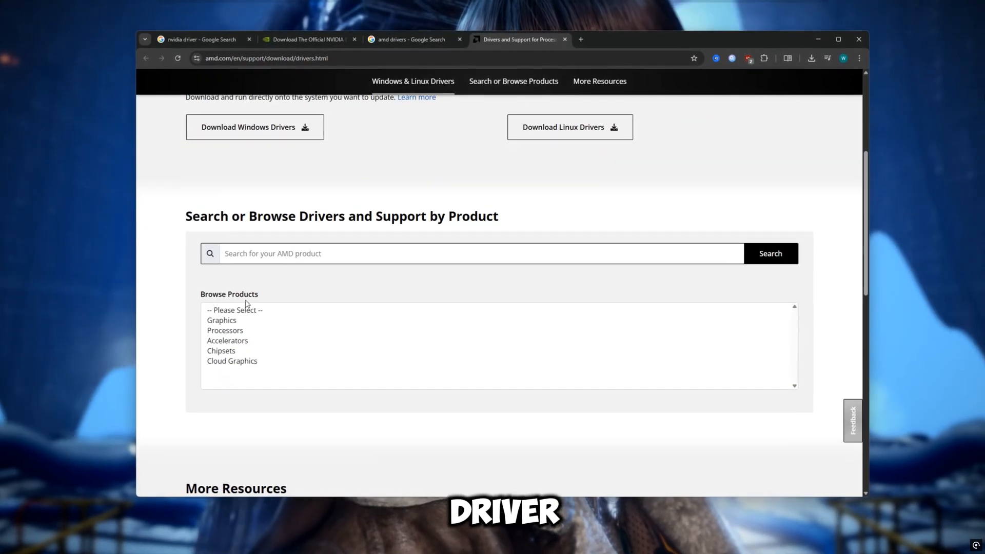
left_click(221, 320)
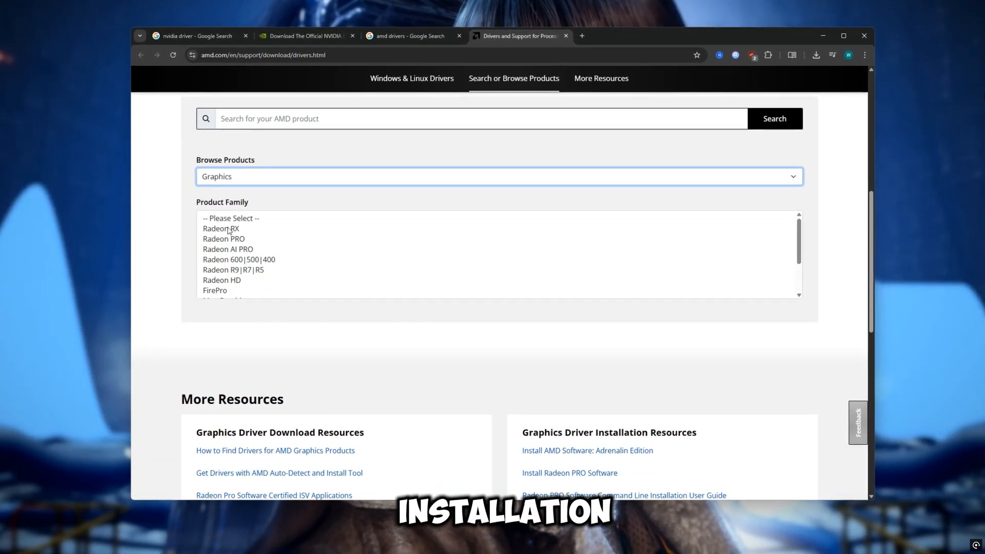
scroll("up", 3)
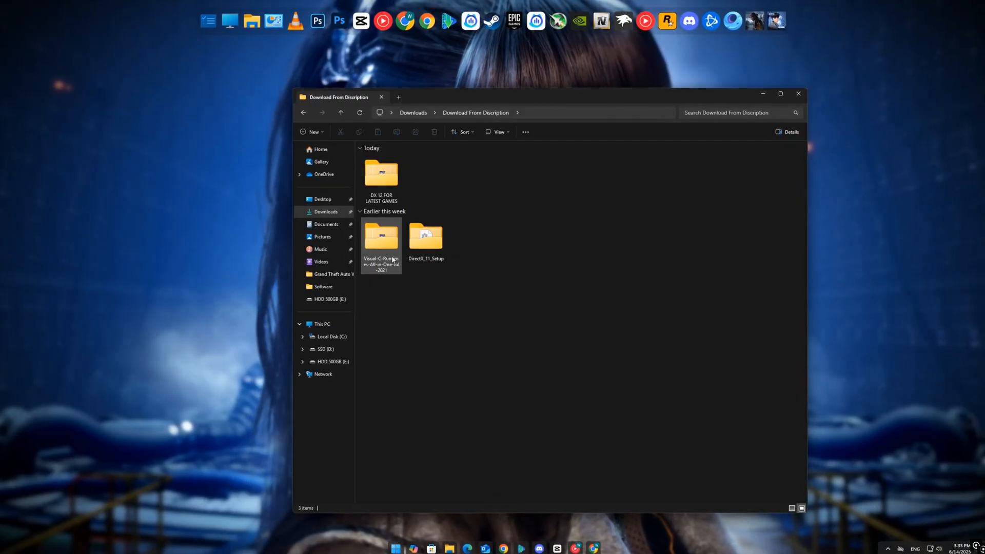
Step: Run install_all from Visual-C-Runtimes-All-in-One-Jul-2021 as administrator, then open DX 12 FOR LATEST GAMES
left_click(381, 237)
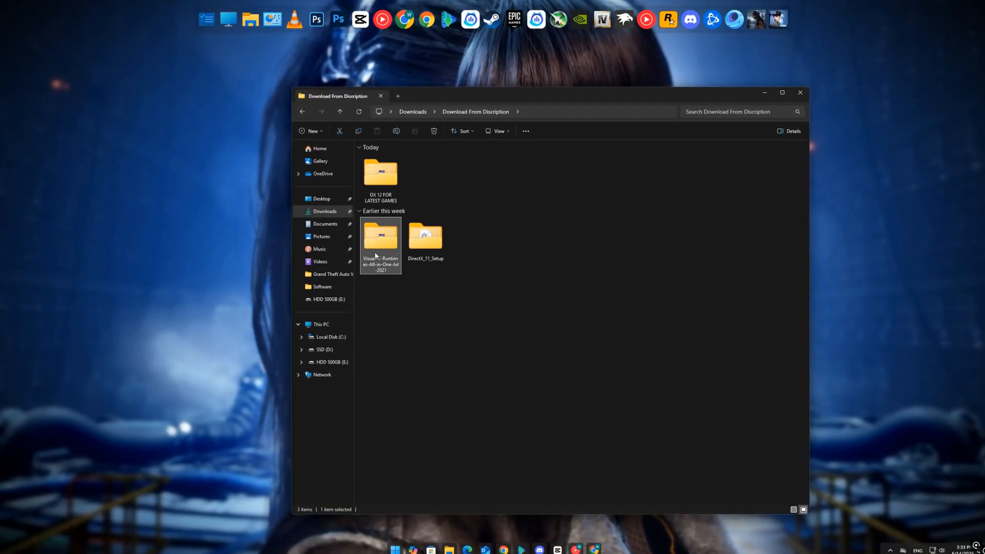
double_click(380, 237)
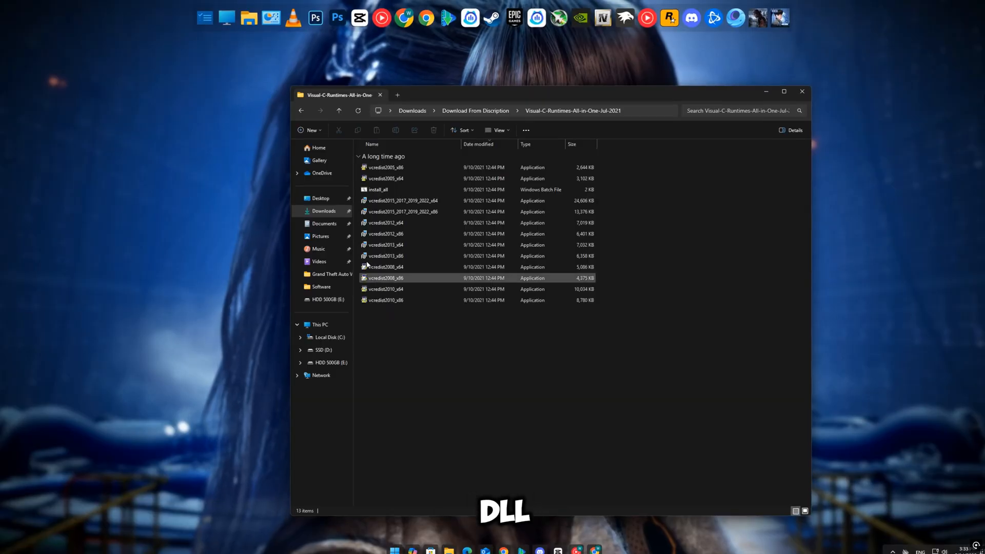
right_click(378, 189)
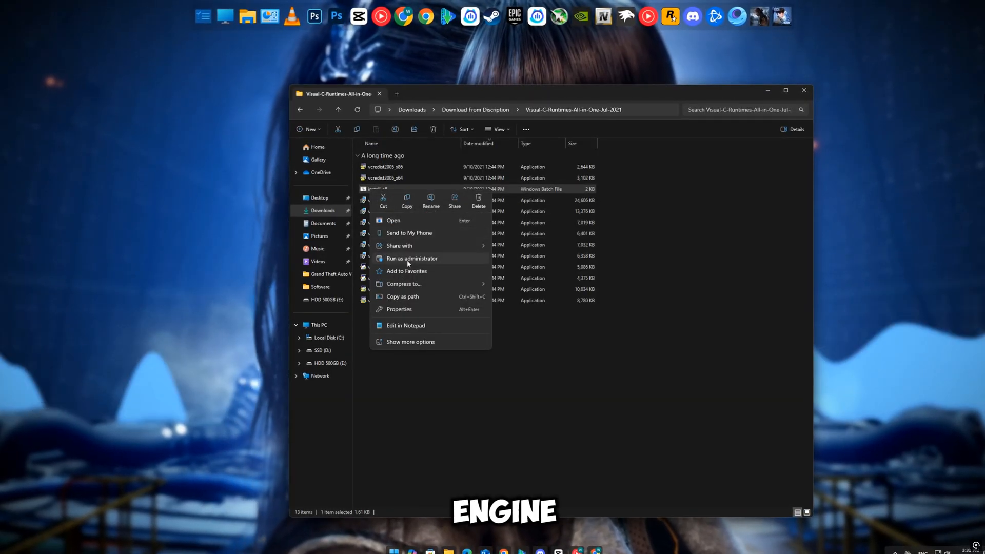
left_click(411, 258)
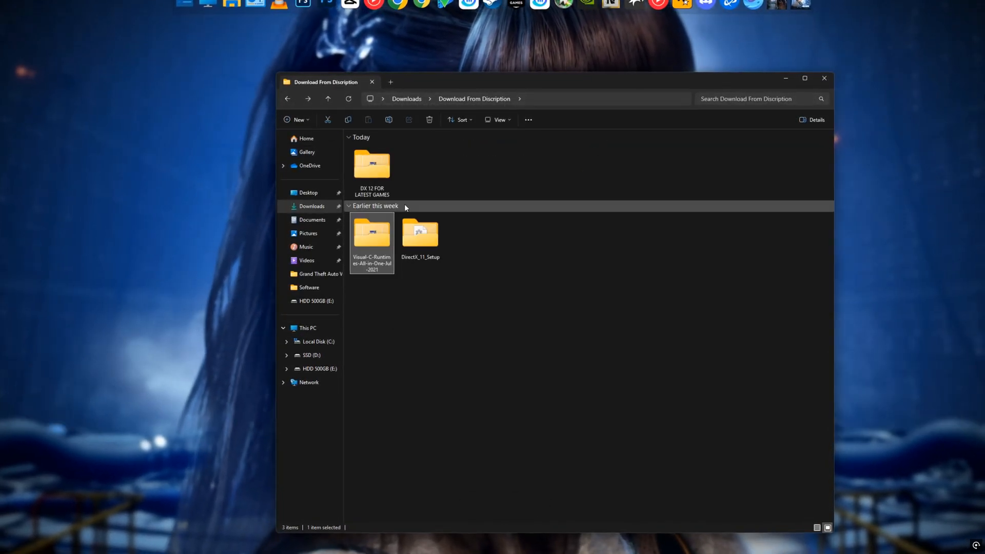
double_click(419, 233)
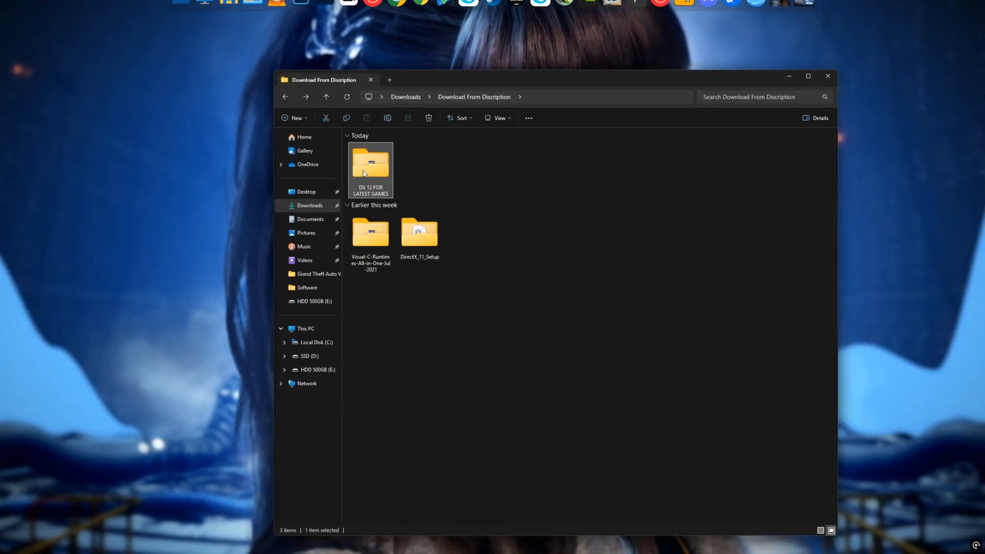
double_click(370, 163)
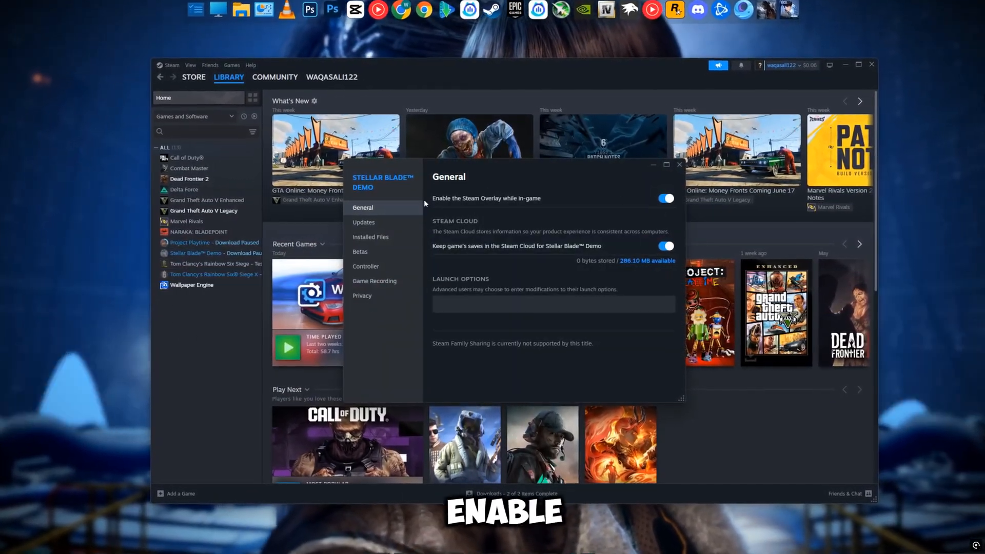
Step: Check the Stellar Blade Demo's overlay toggle under General properties, then close the window
left_click(665, 198)
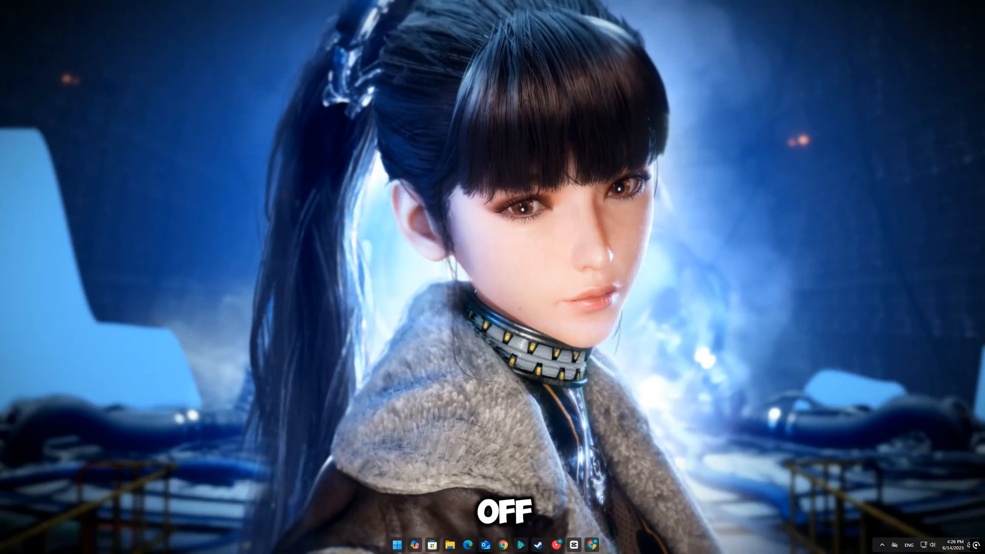
left_click(881, 544)
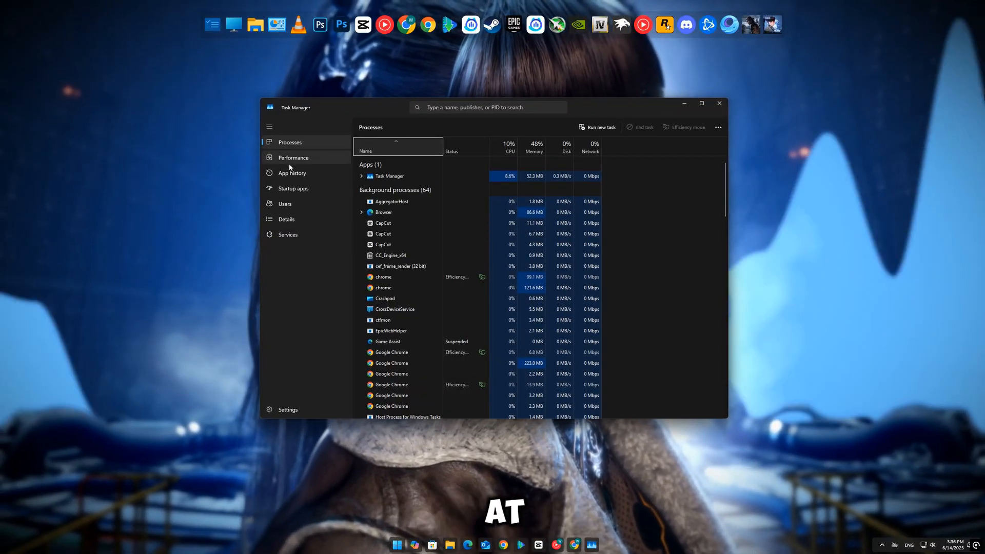
Step: Disable unneeded startup apps such as uTorrent on Task Manager's Startup apps page
left_click(293, 188)
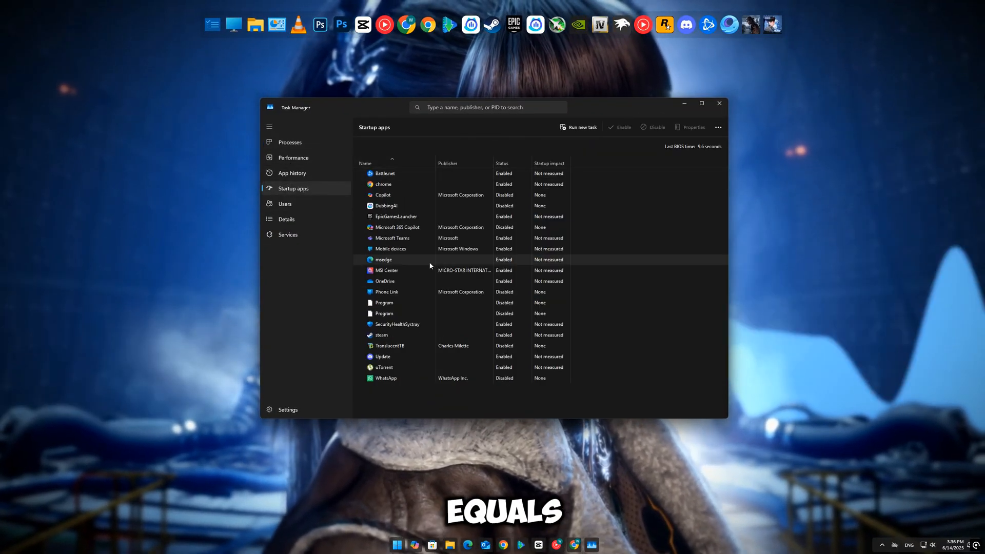
right_click(384, 367)
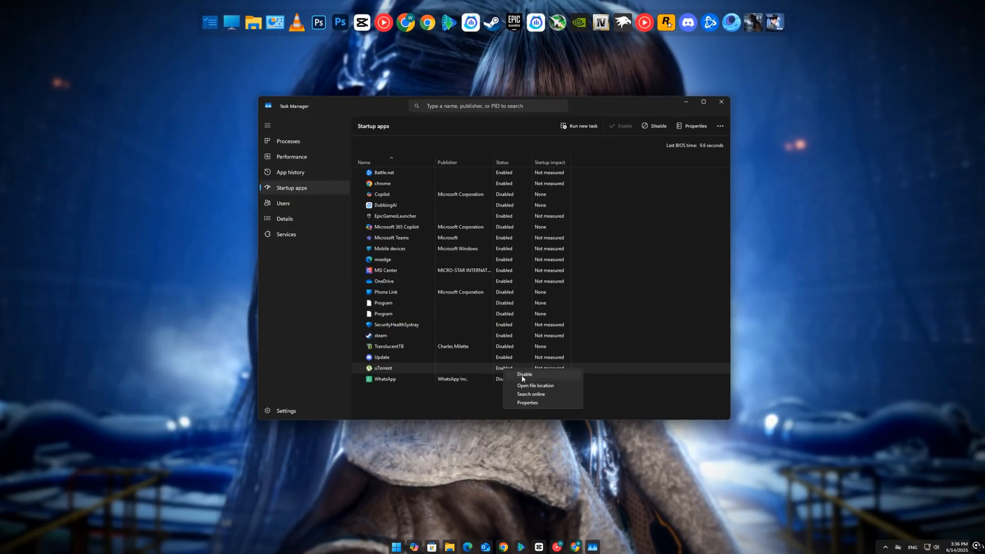
left_click(525, 375)
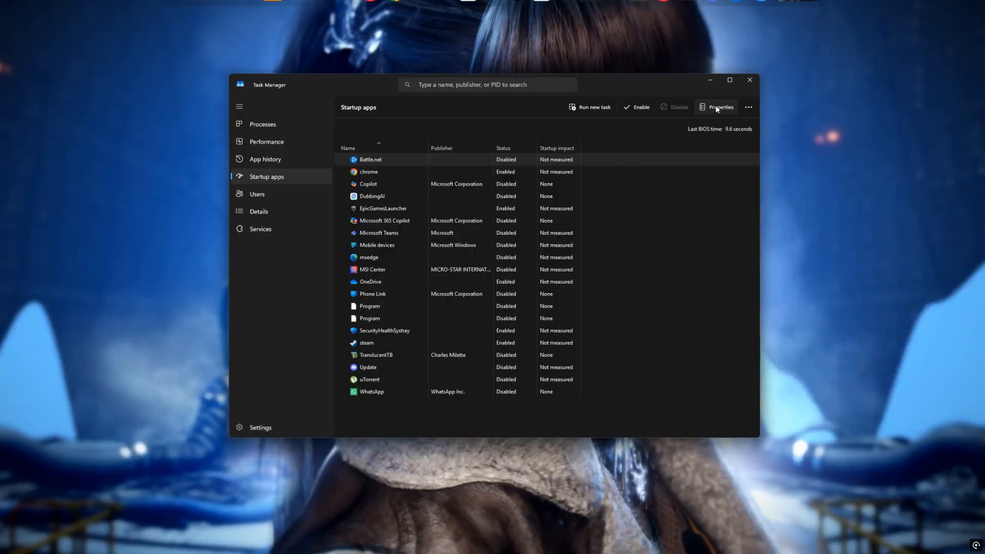
left_click(749, 80)
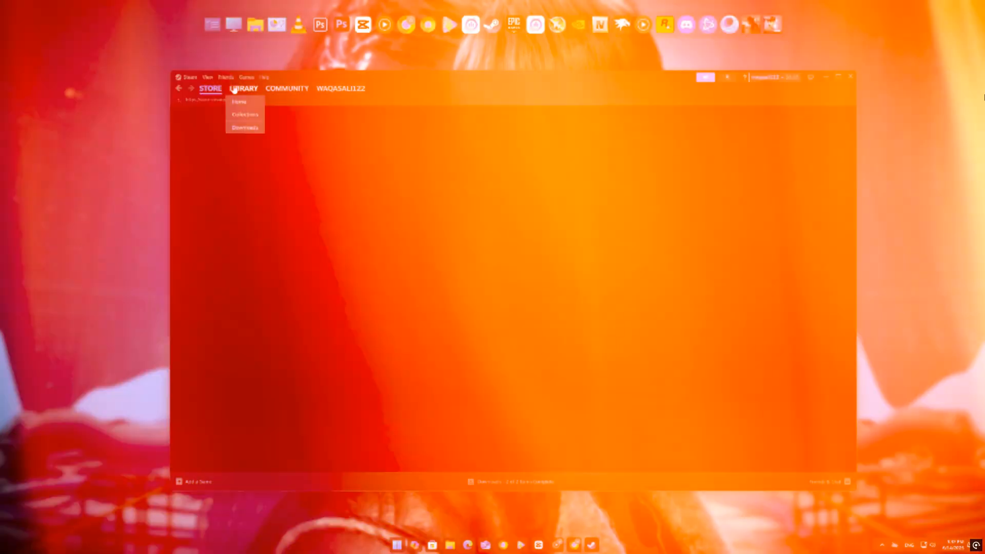
Step: Switch off 'Enable the Steam Overlay while in-game' in Stellar Blade Demo's General properties
left_click(240, 102)
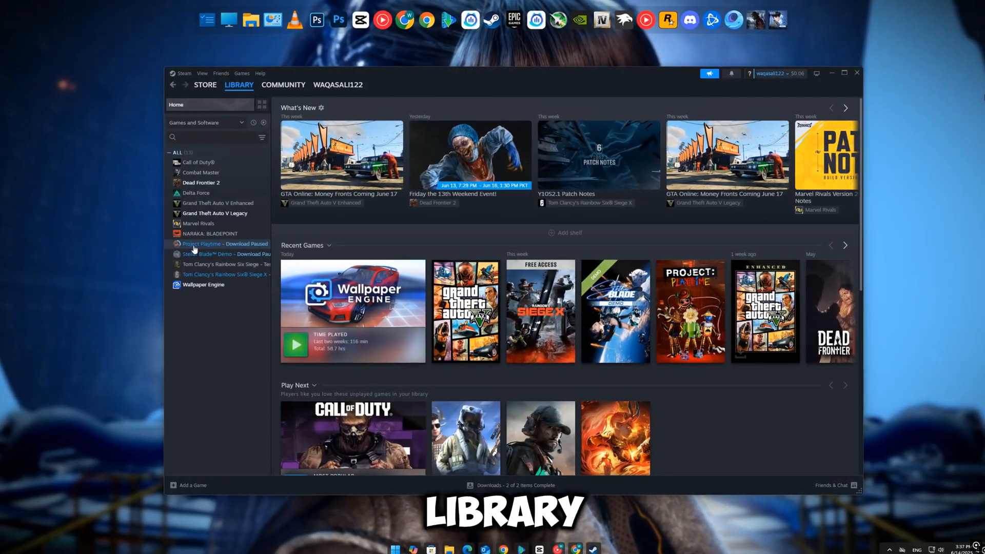
right_click(220, 253)
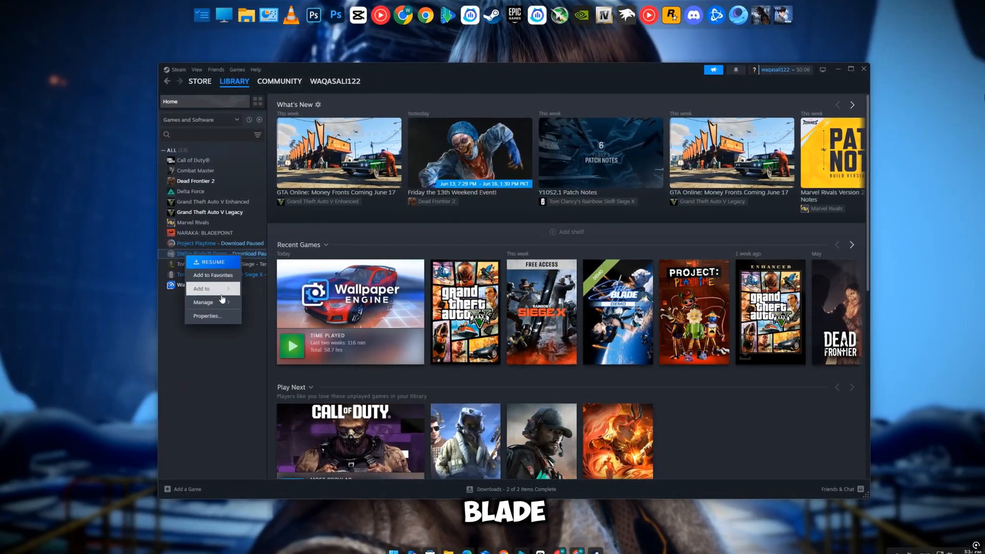
left_click(207, 316)
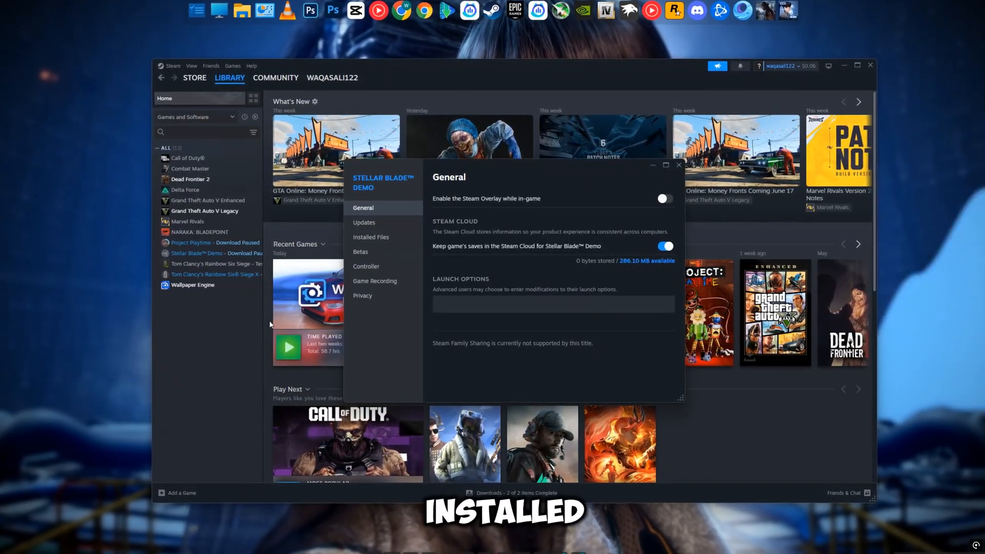
left_click(370, 237)
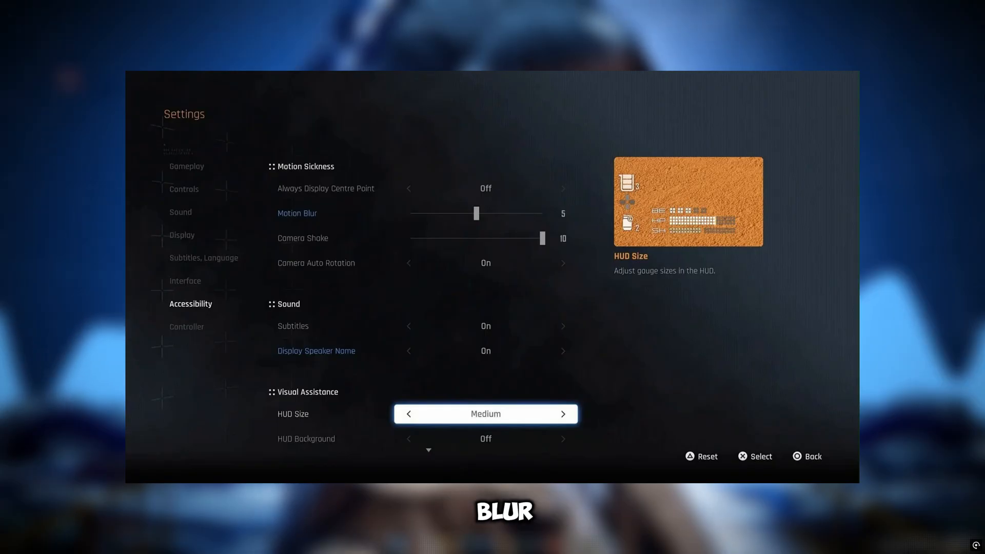
Step: Lower the Motion Blur slider in Accessibility settings to 5
left_click(181, 235)
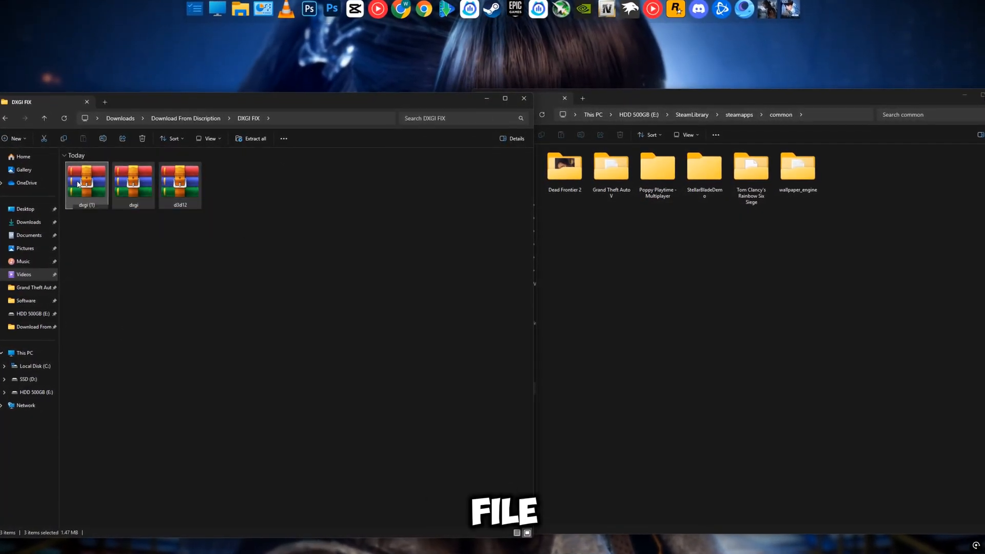
Step: Select the dxgi (1) archive in DXGI FIX and bring up its context menu
left_click(79, 182)
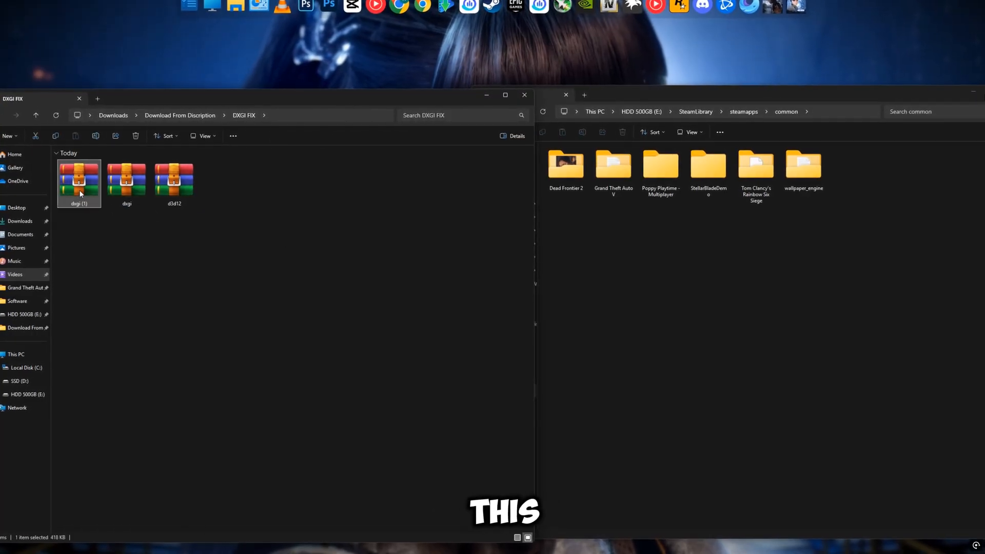
right_click(78, 182)
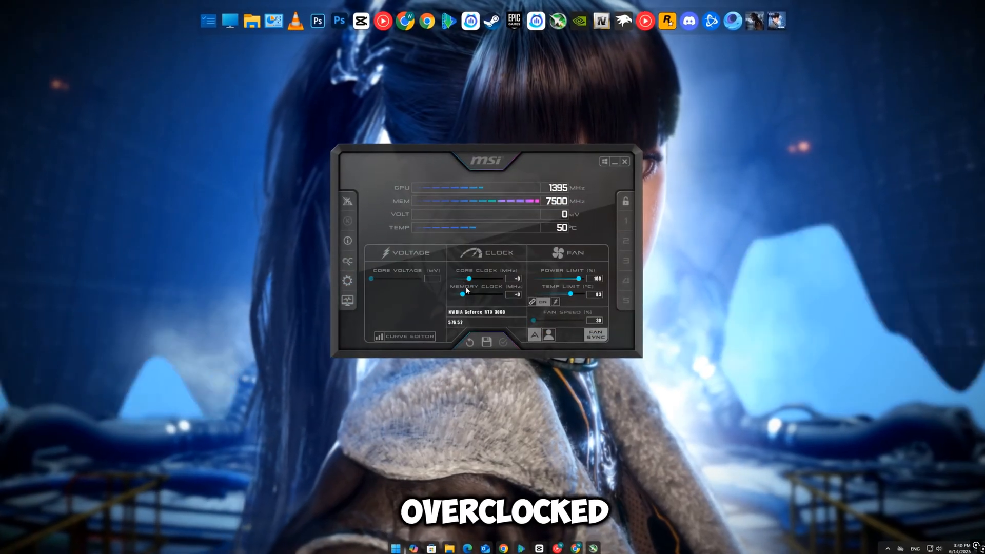
Step: Leave Core Clock and Memory Clock at +0 and close MSI Afterburner
left_click(469, 343)
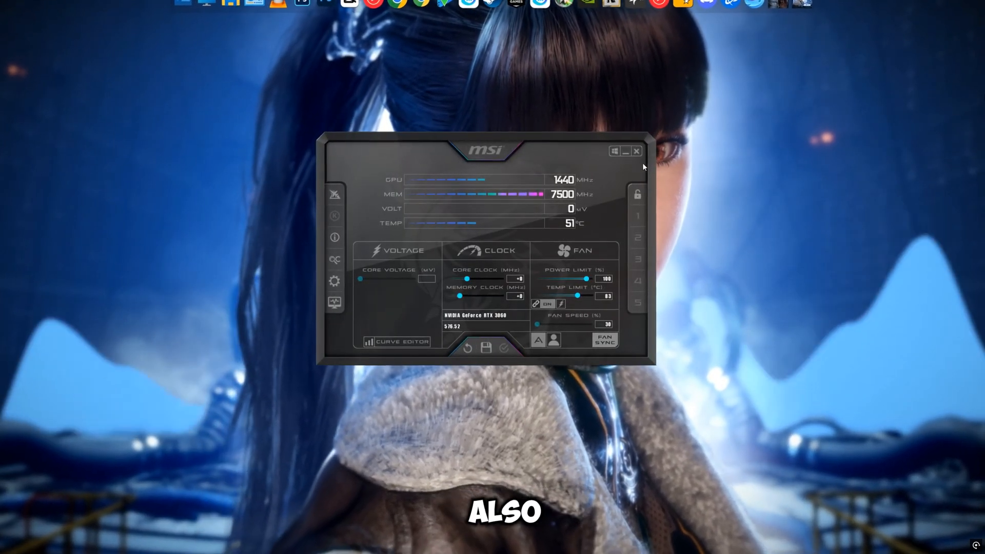
left_click(635, 151)
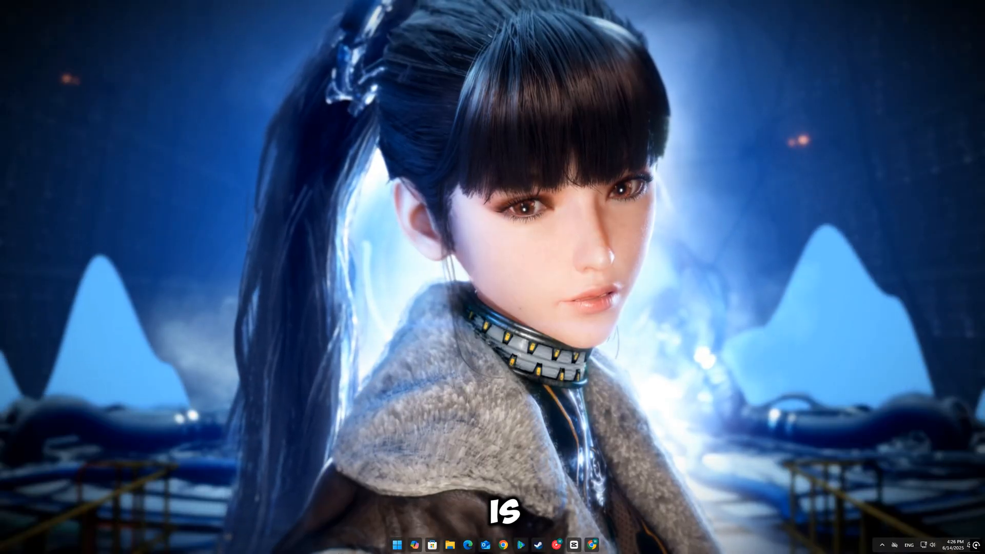
Step: Search POWER from Start, open Edit power plan, and choose a plan in Power Options
left_click(405, 545)
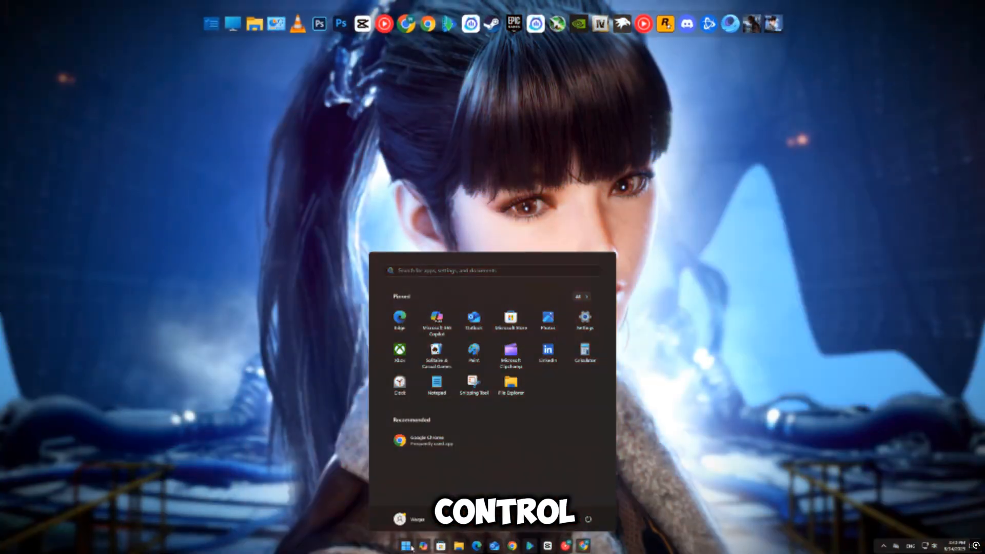
type("POWER")
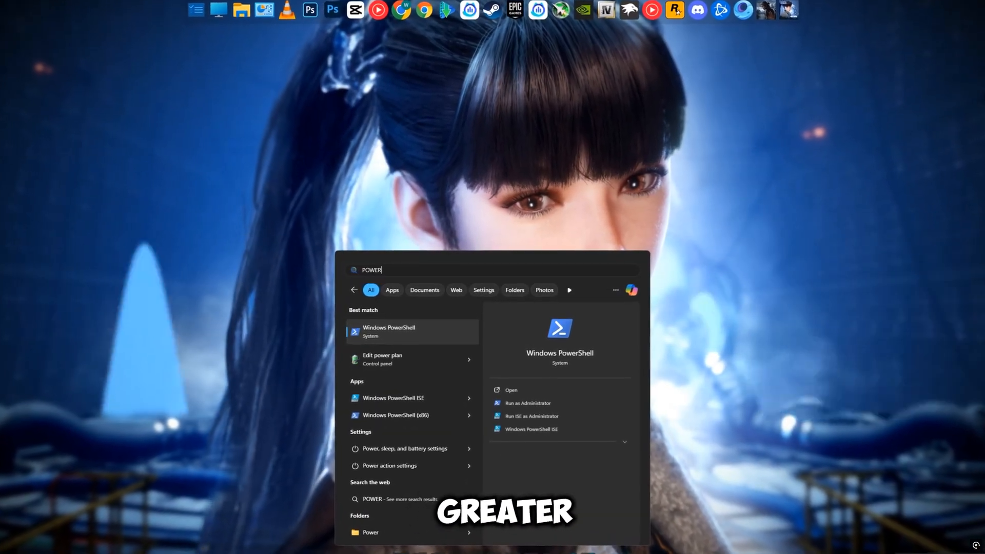
left_click(382, 359)
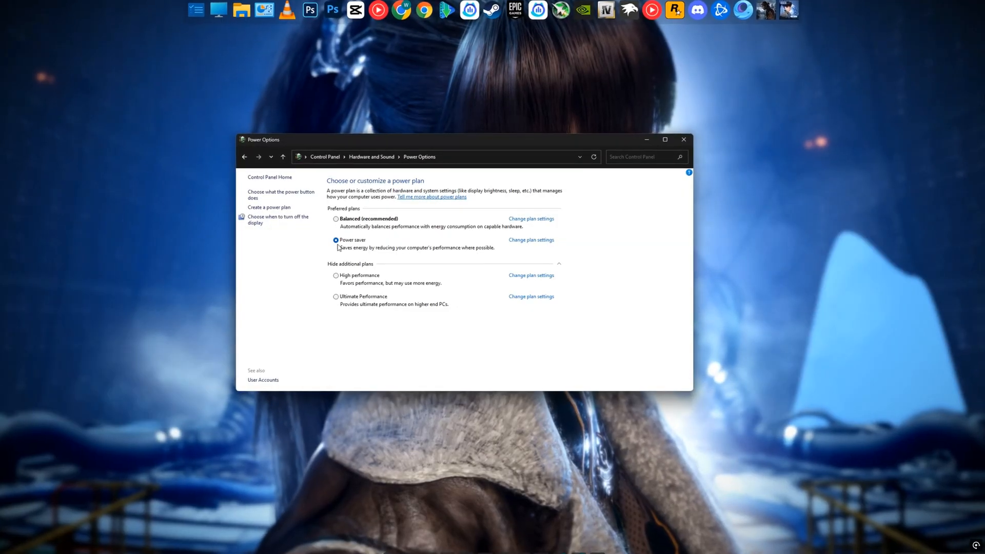
left_click(337, 275)
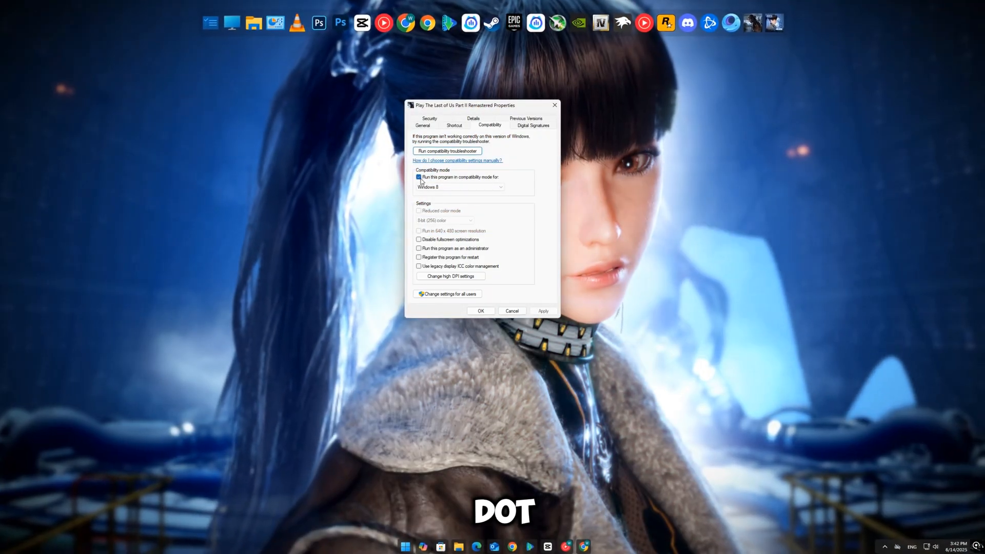
Step: Tick Windows 8 compatibility mode, Disable fullscreen optimizations and Run as administrator
left_click(420, 176)
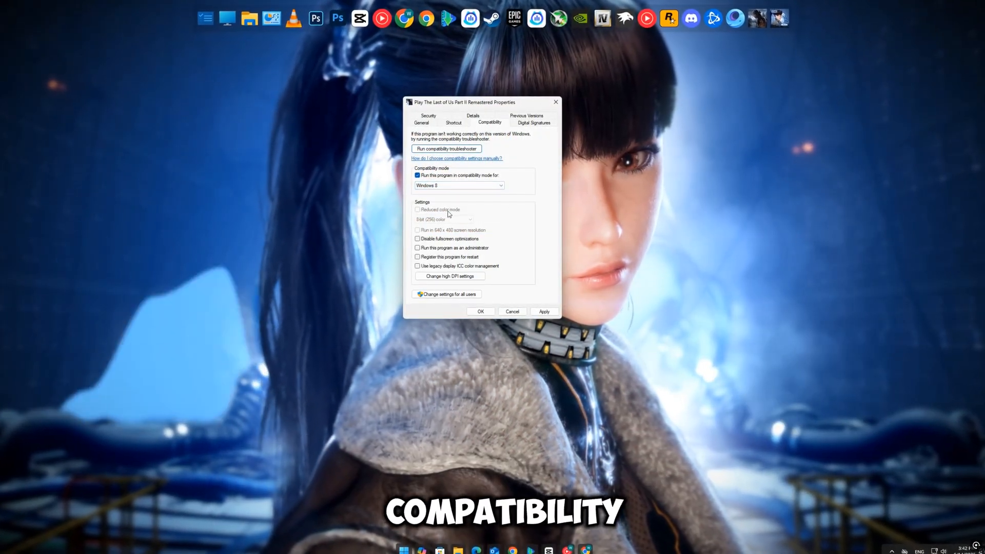
left_click(417, 239)
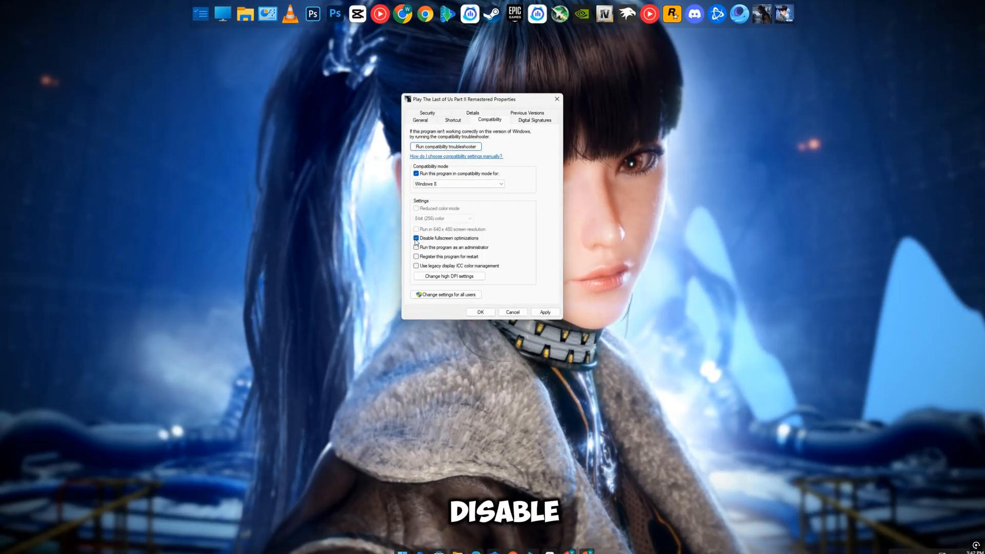
left_click(449, 276)
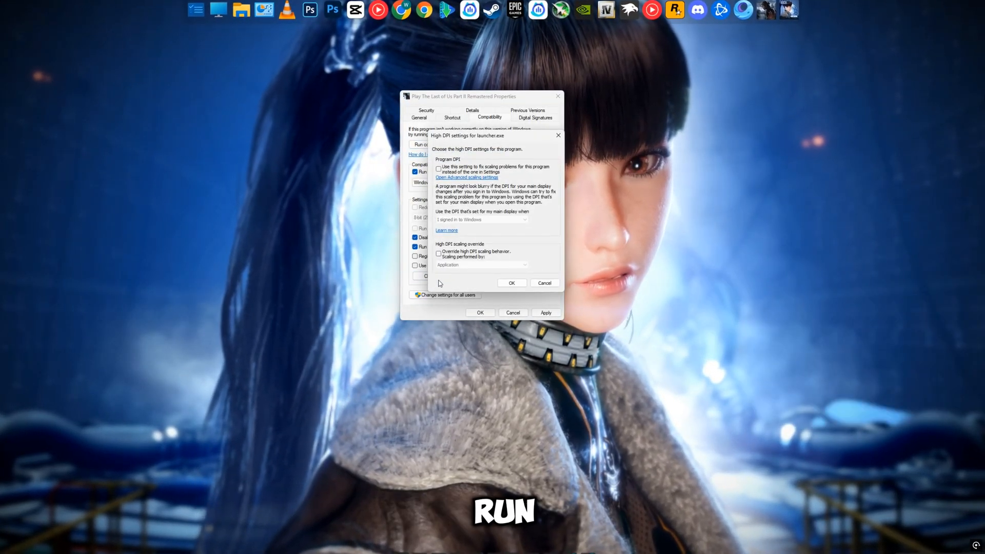
Step: Override high DPI scaling with System (Enhanced), confirm, and apply the compatibility settings
left_click(439, 168)
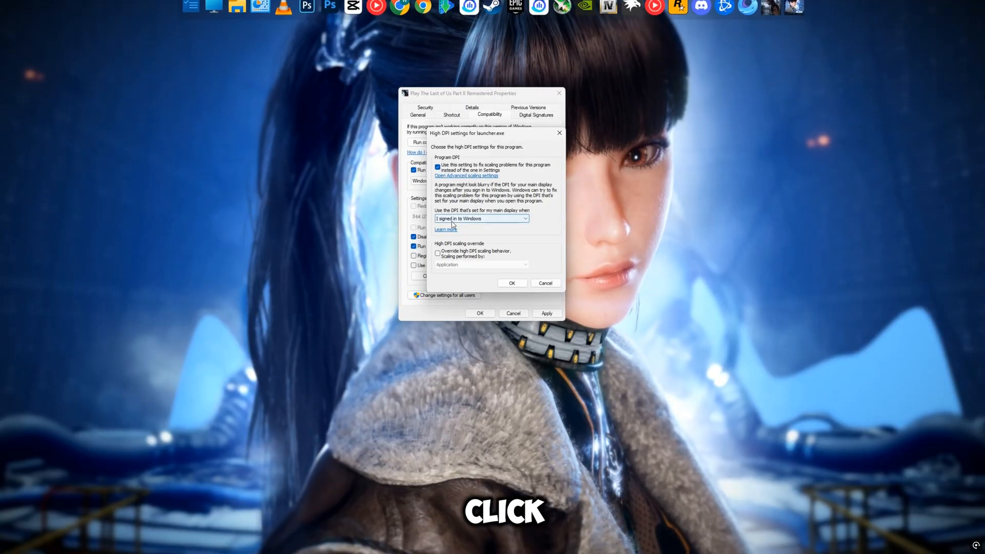
left_click(480, 264)
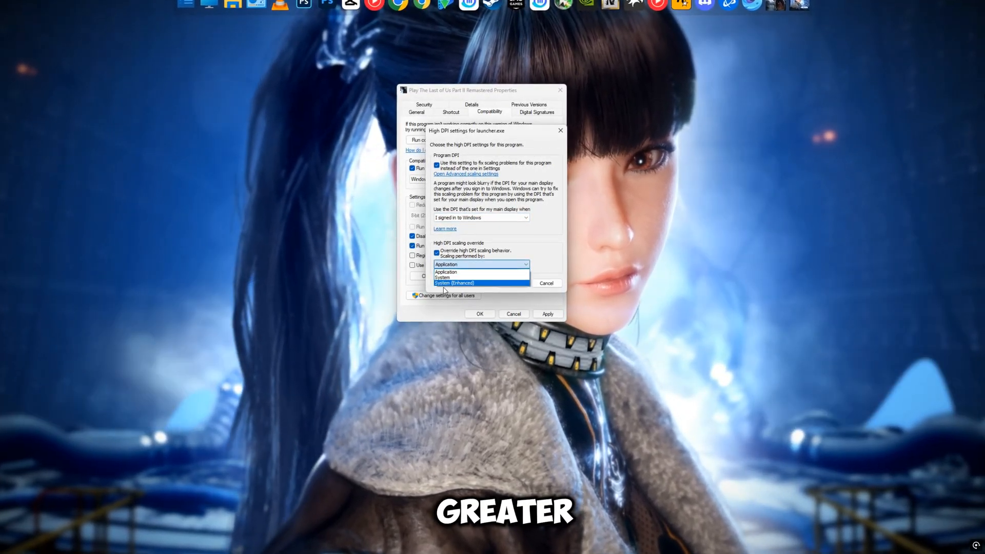
left_click(456, 283)
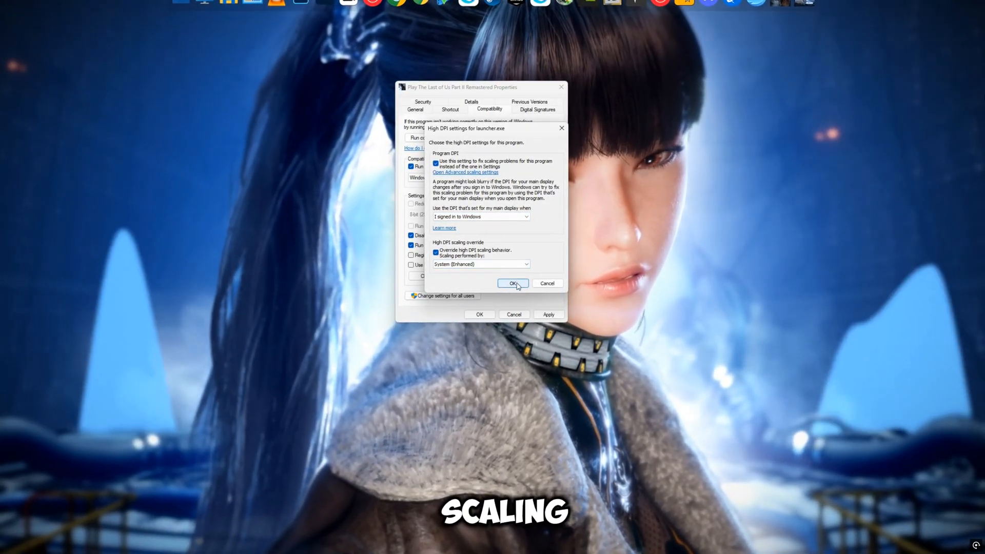
left_click(512, 284)
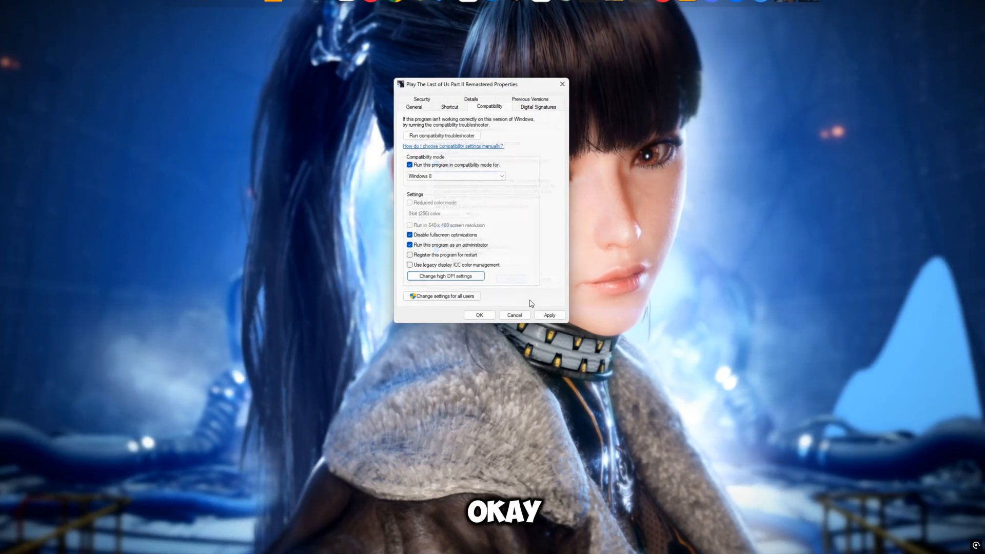
left_click(478, 315)
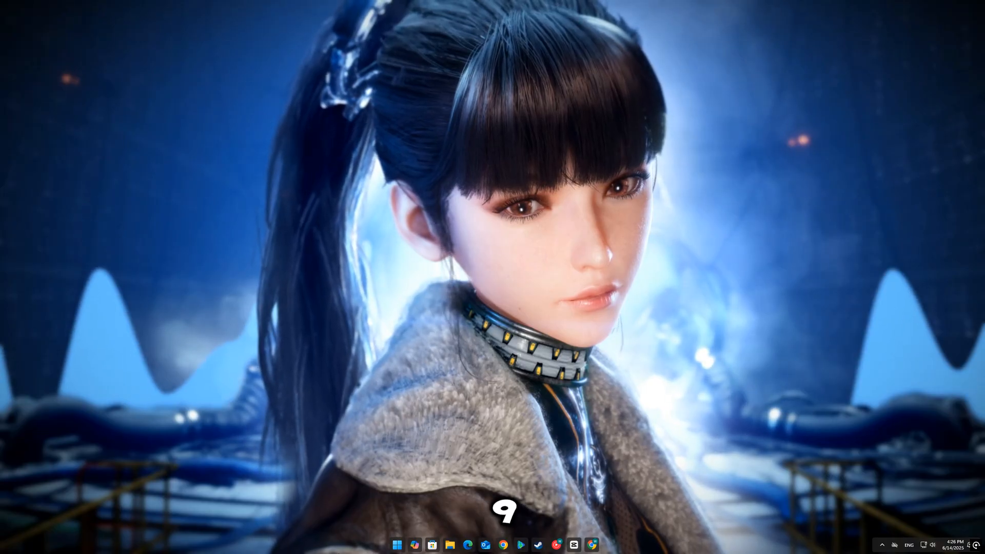
Step: Search 'gpu' and switch off windowed-game optimizations and hardware-accelerated GPU scheduling
type("gpu")
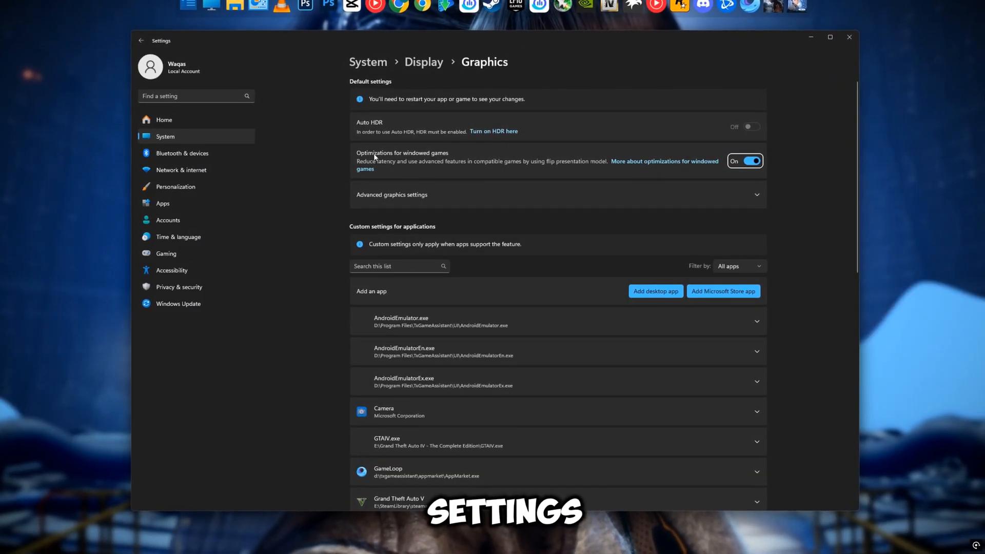
left_click(744, 161)
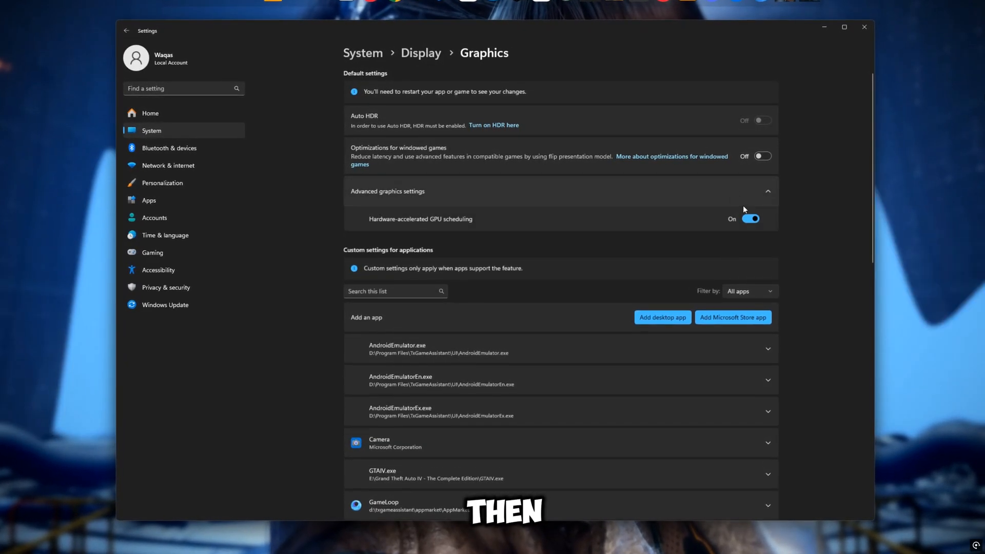
left_click(753, 219)
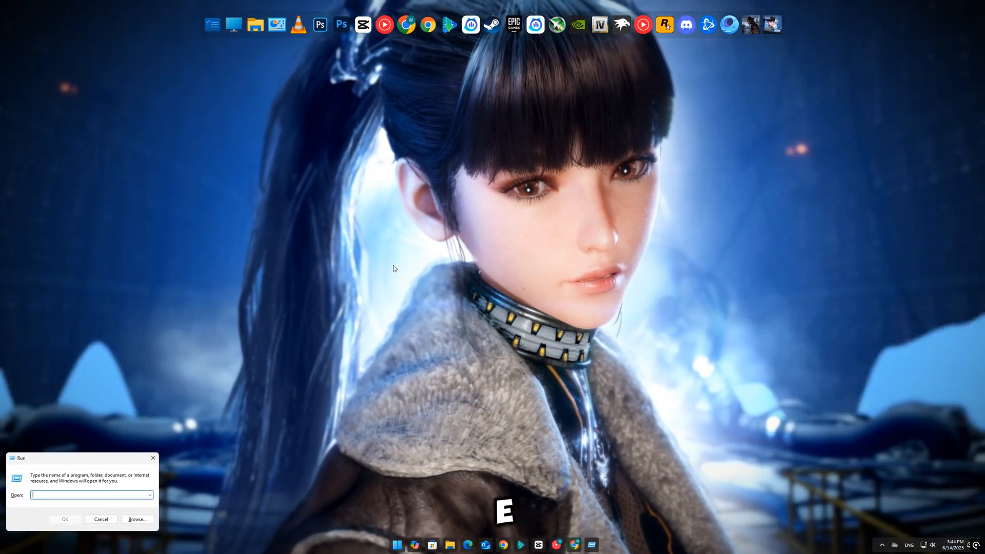
Step: Run mdsched.exe and choose 'Restart now and check for problems'
type("mdsched.exe")
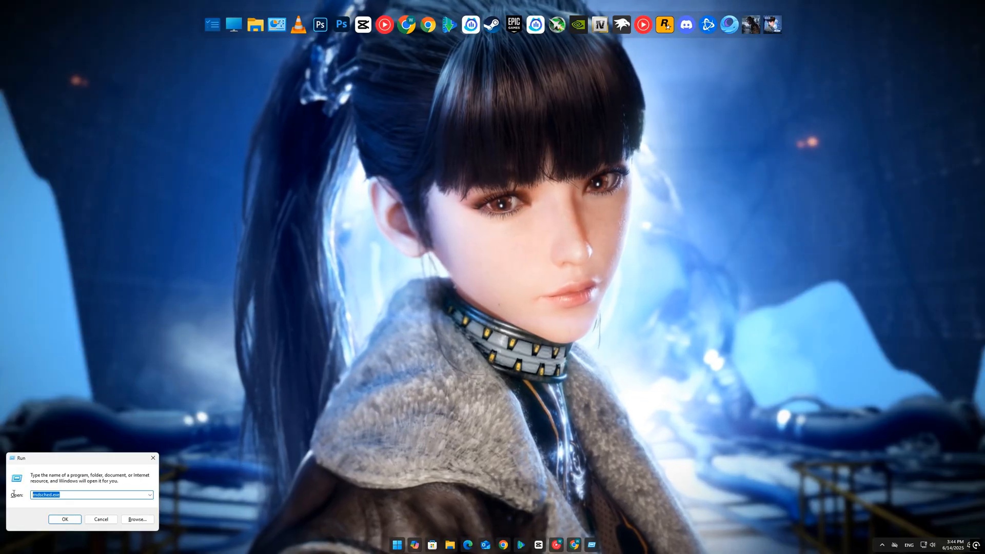
left_click(65, 519)
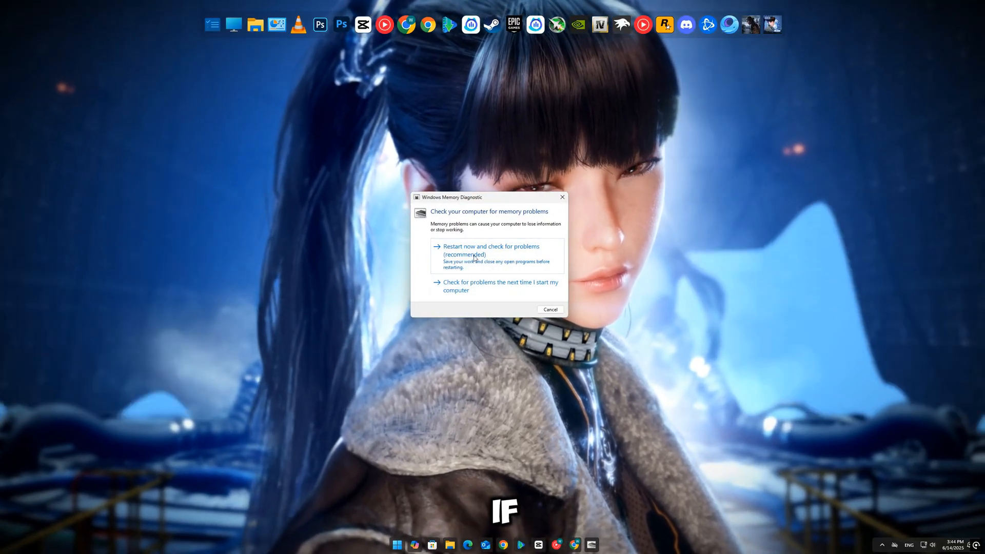
left_click(551, 308)
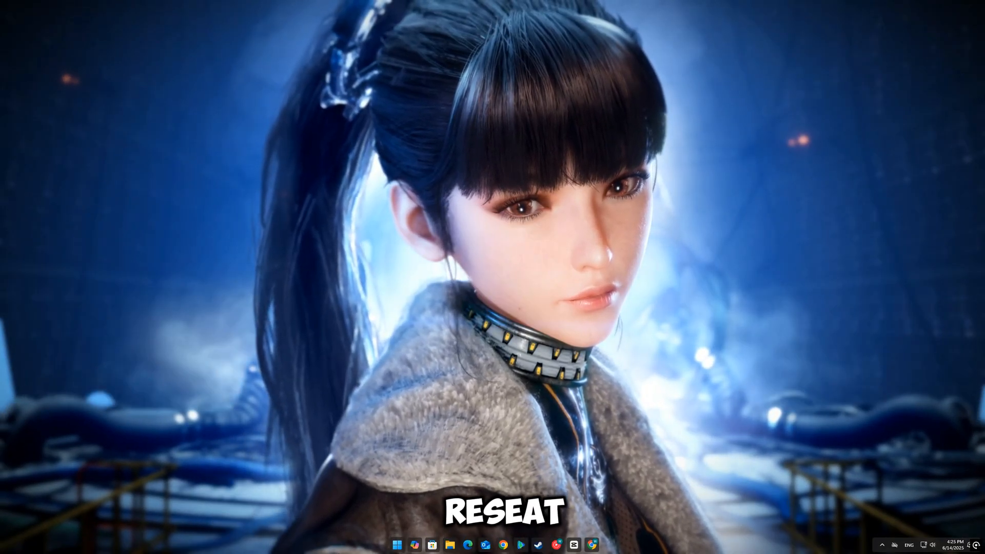